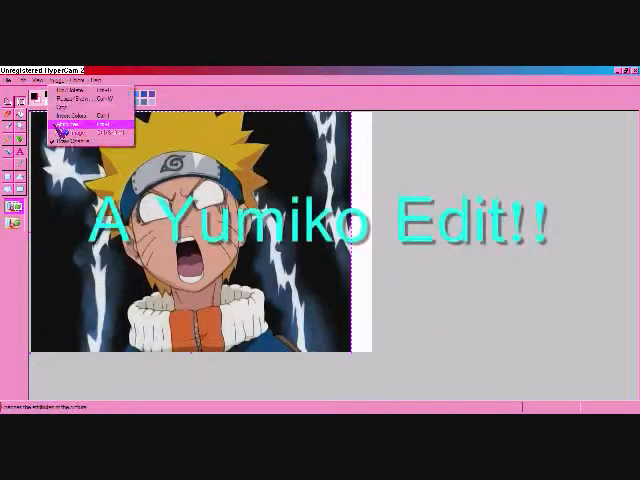
Magnify the view of the open anime picture
{"action": "left_click", "coordinate": [77, 118]}
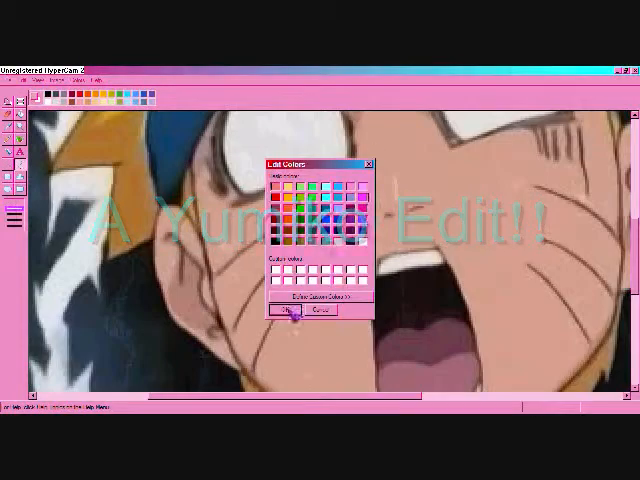
Confirm the chosen drawing colour for the girl's lineart and fills
{"action": "left_click", "coordinate": [286, 313]}
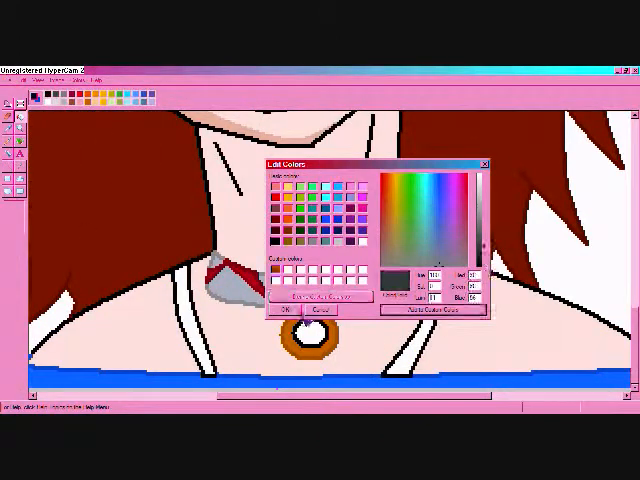
Confirm the mixed custom colour, then load the drawing of the girl reaching out
{"action": "left_click", "coordinate": [282, 313]}
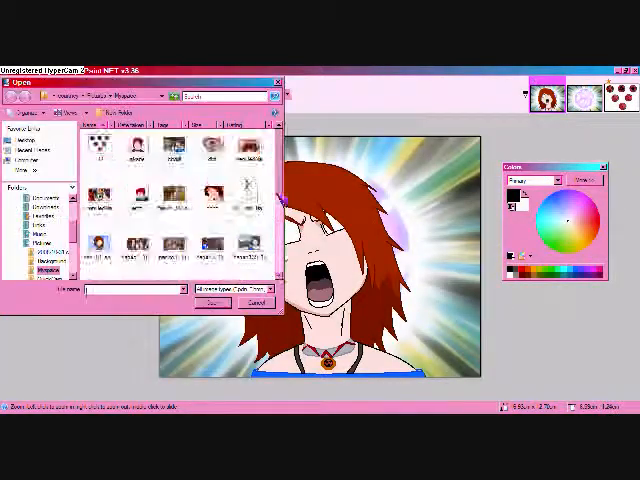
{"action": "left_click", "coordinate": [208, 301]}
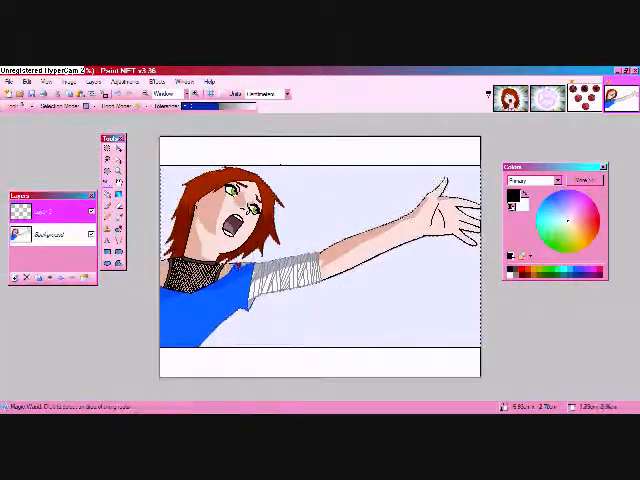